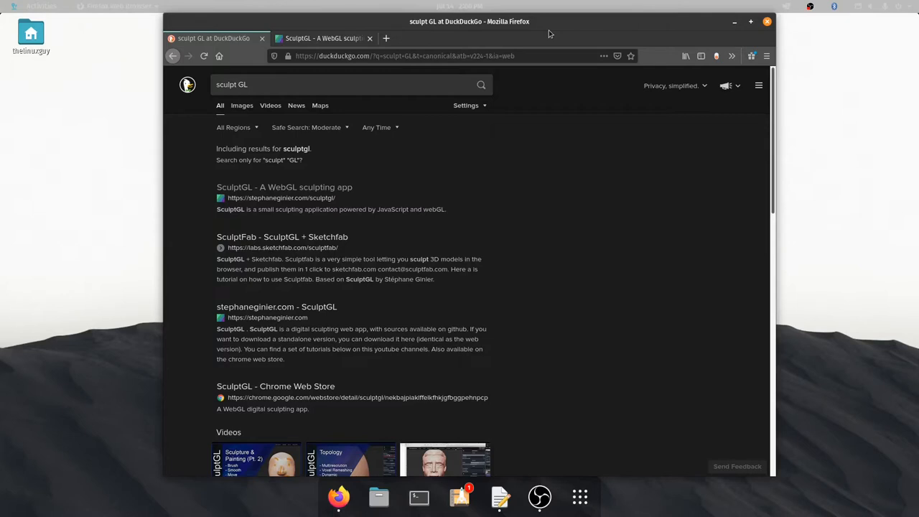
pyautogui.moveTo(493, 79)
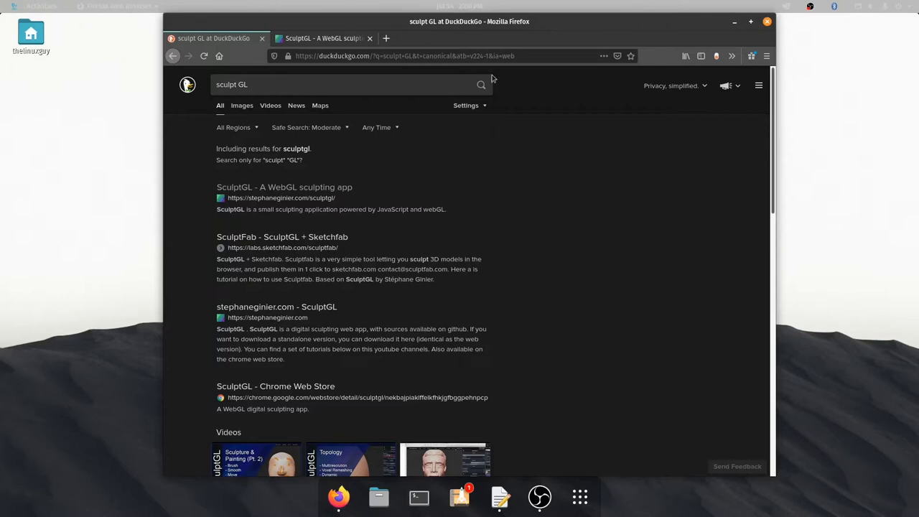
pyautogui.moveTo(194, 251)
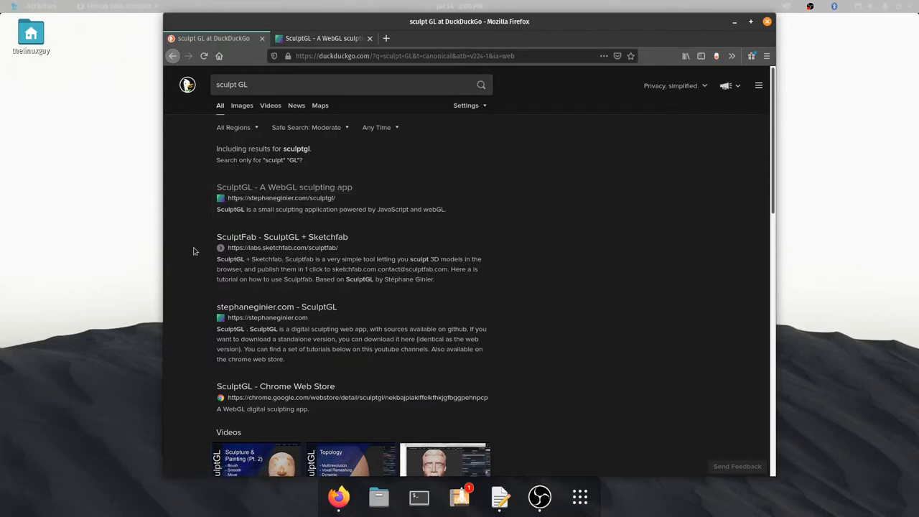
pyautogui.moveTo(285, 198)
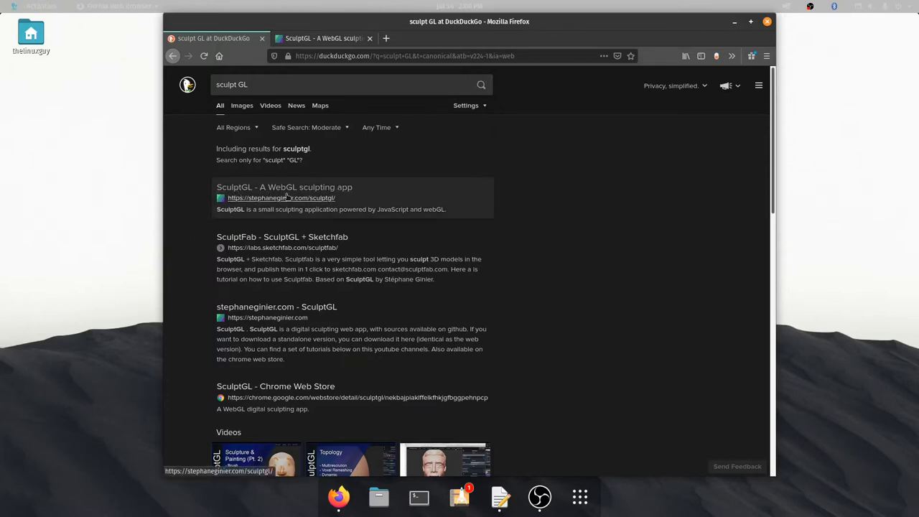
# - Open the SculptGL web app from the search results and close the DuckDuckGo tab
pyautogui.click(324, 38)
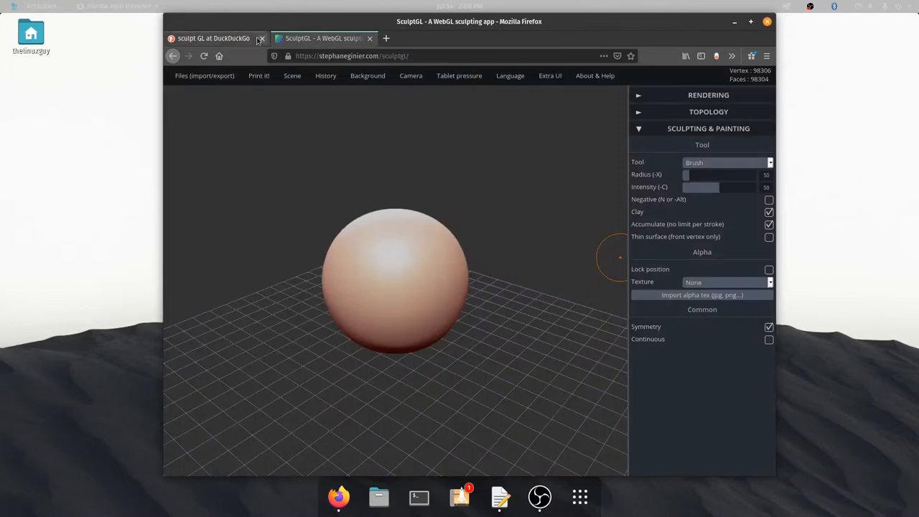
pyautogui.click(262, 38)
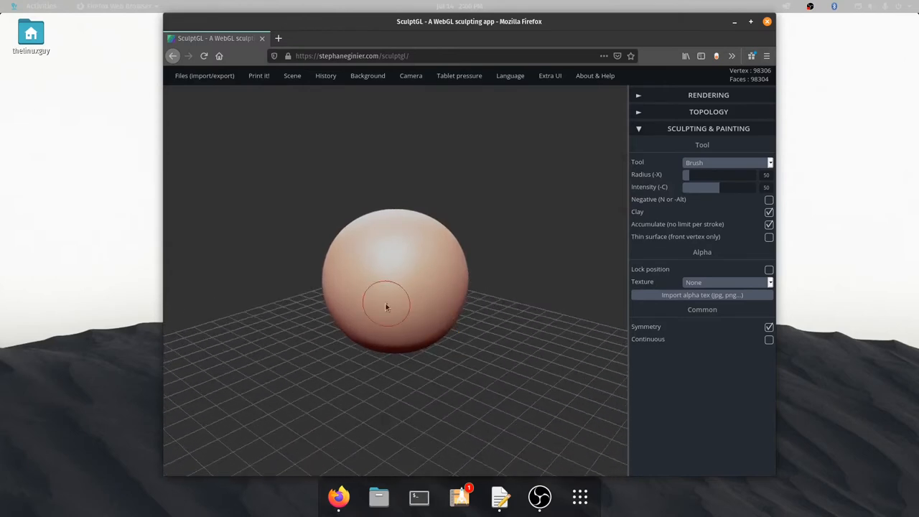
pyautogui.moveTo(356, 287)
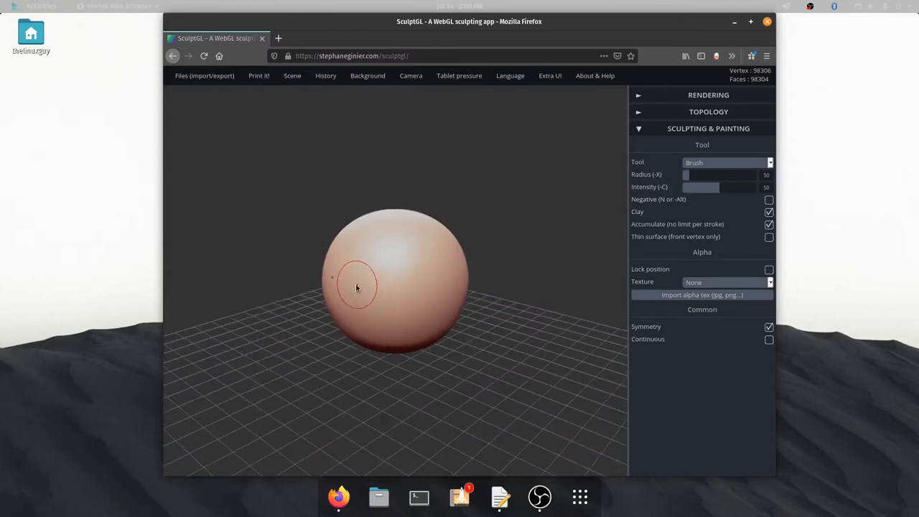
pyautogui.moveTo(472, 275)
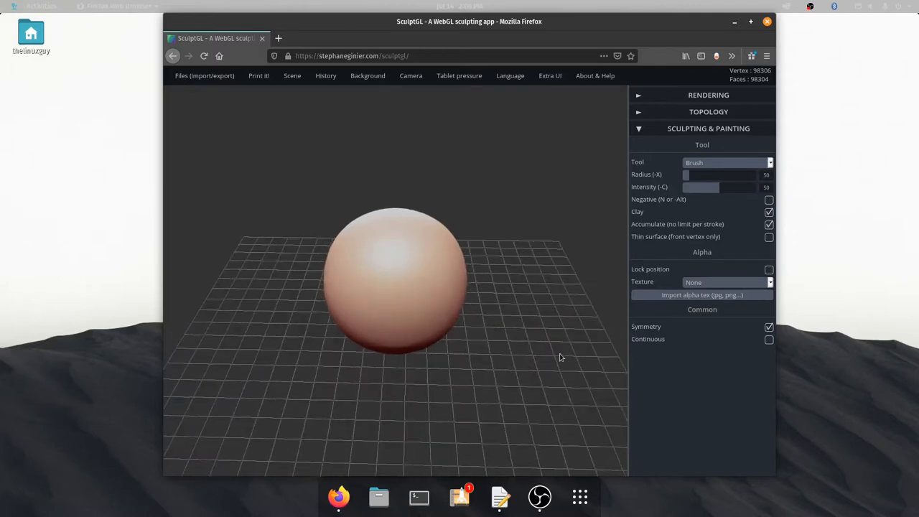
pyautogui.moveTo(526, 344)
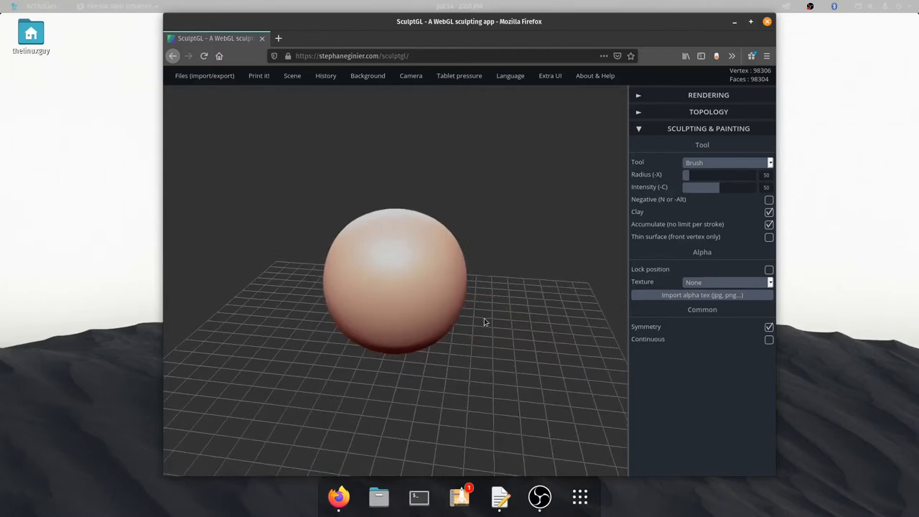
# - Sculpt brow lumps, nose and mouth, turn off Symmetry, and orbit the face
pyautogui.click(485, 322)
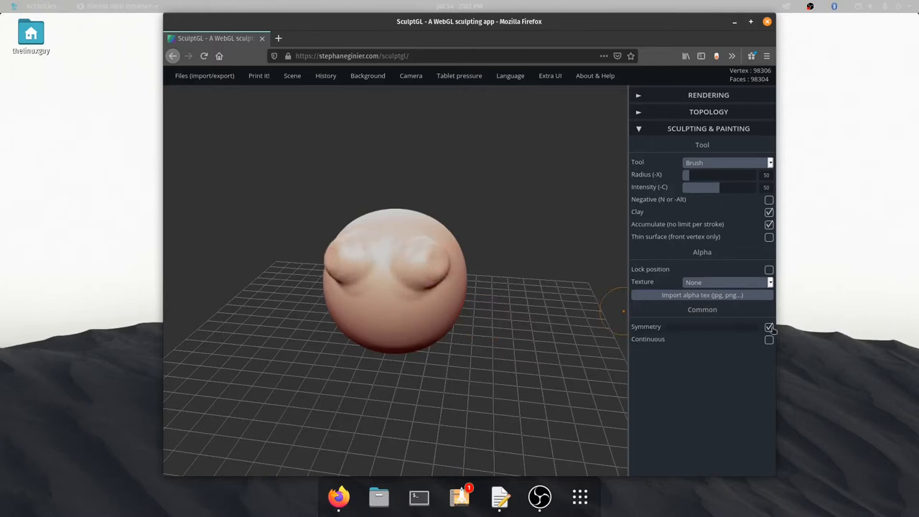
pyautogui.click(770, 327)
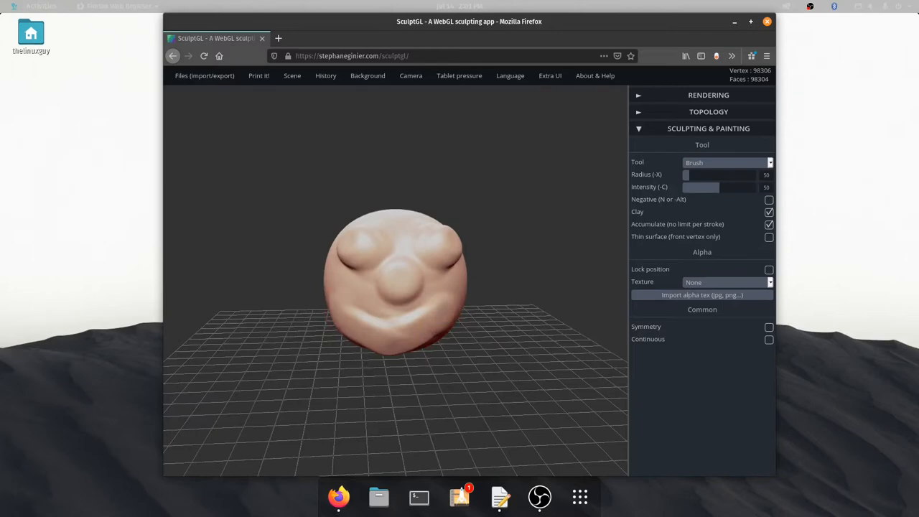
pyautogui.moveTo(395, 280); pyautogui.dragTo(424, 251)
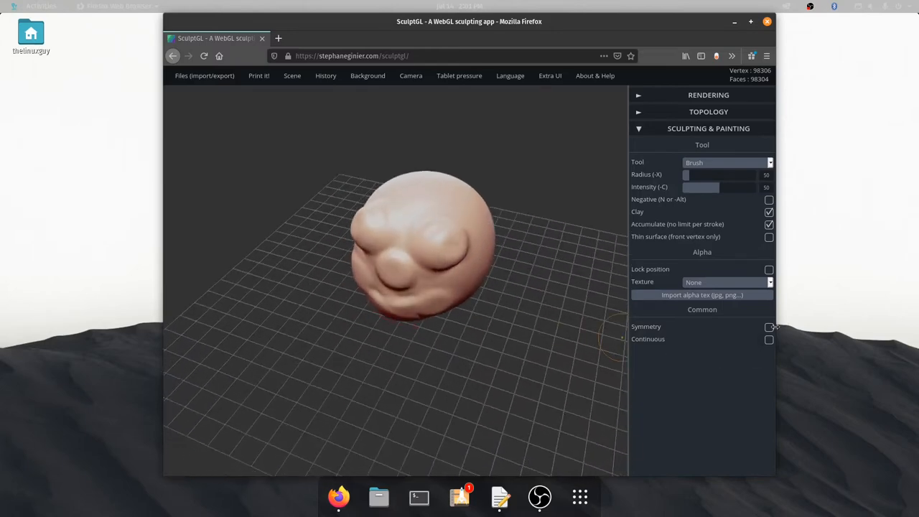
# - Re-enable Symmetry, try Inflate, then select the Drag tool
pyautogui.click(769, 326)
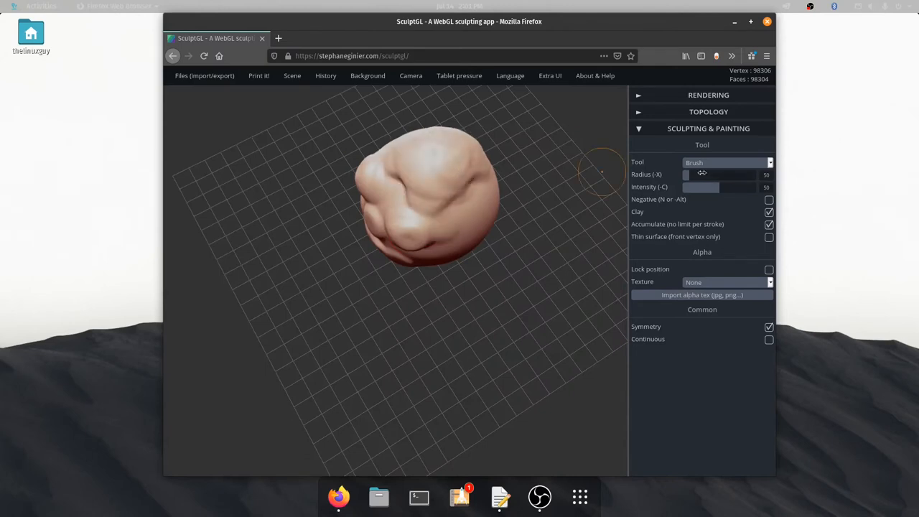
pyautogui.click(726, 163)
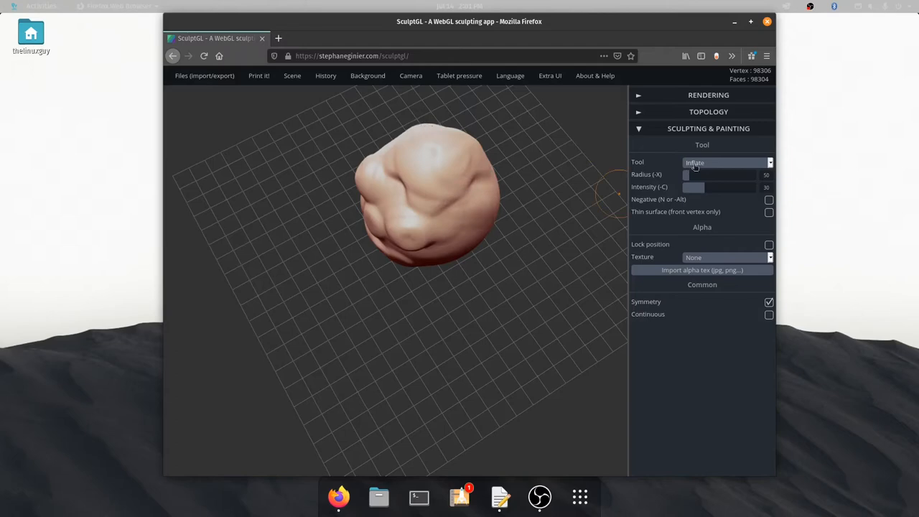
pyautogui.click(726, 163)
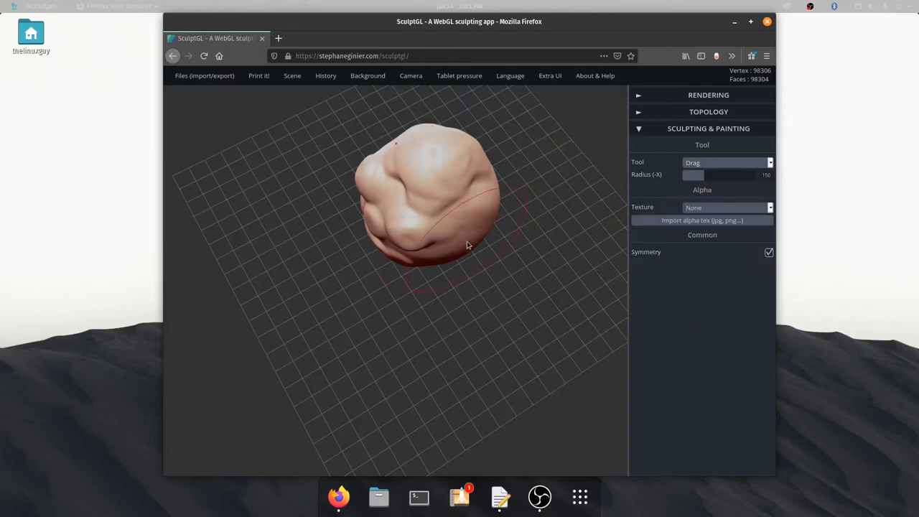
# - Drag the face's sides outward in two strokes into a wide, flattened head
pyautogui.moveTo(467, 244); pyautogui.dragTo(453, 302)
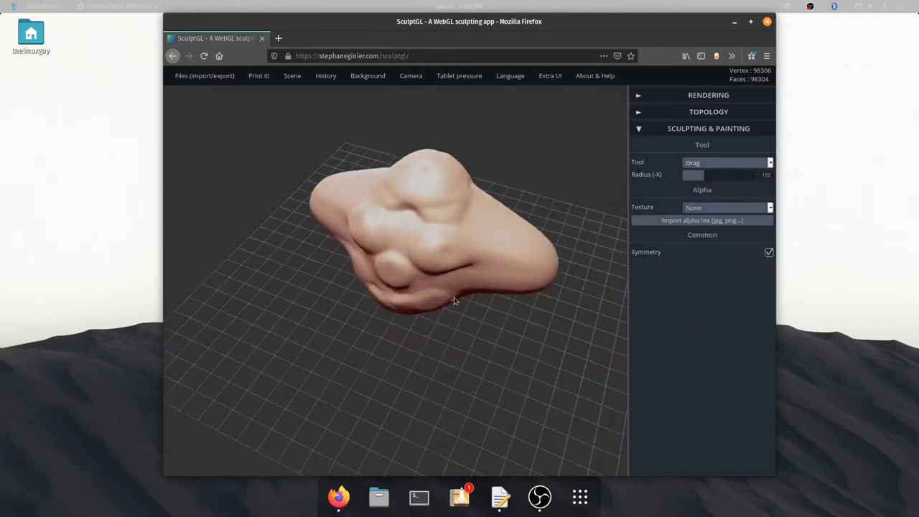
pyautogui.moveTo(454, 301); pyautogui.dragTo(520, 130)
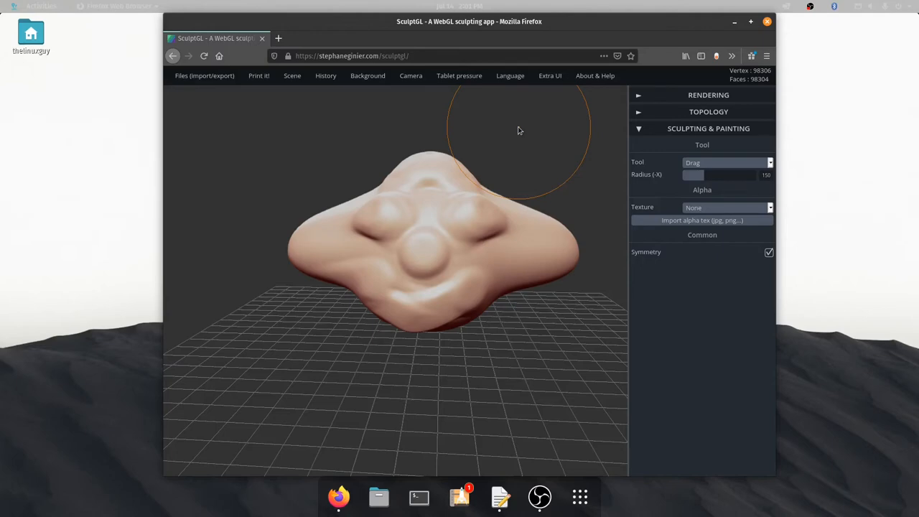
pyautogui.moveTo(580, 185)
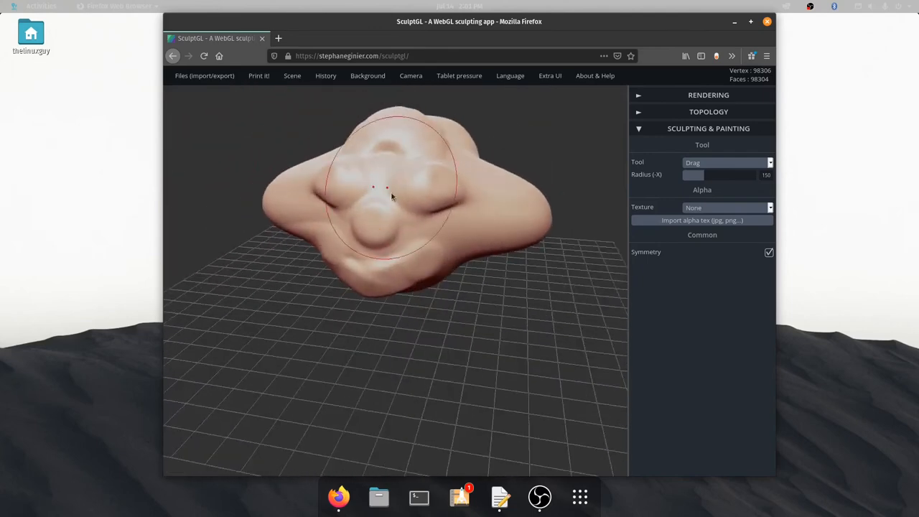
# - Drag the centre into a fold and the cheeks into huge hanging, drooping lobes
pyautogui.moveTo(374, 187); pyautogui.dragTo(427, 194)
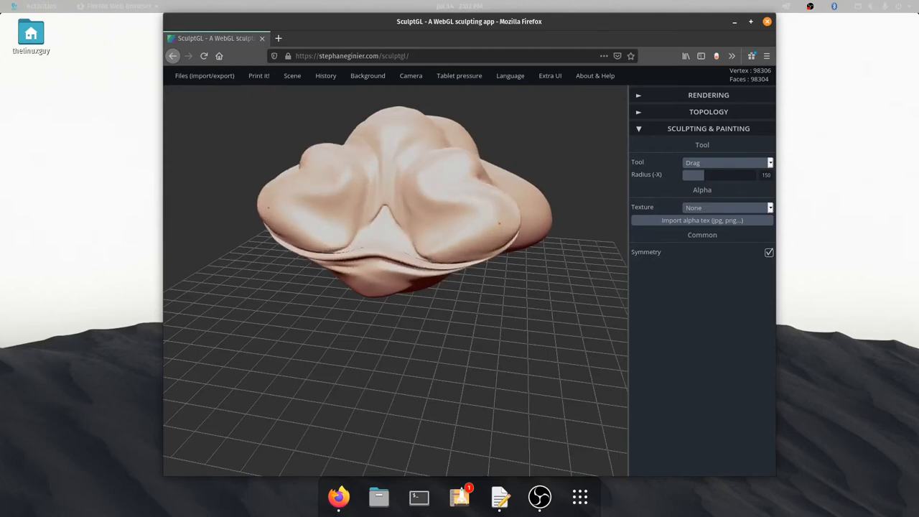
pyautogui.moveTo(395, 216); pyautogui.dragTo(438, 338)
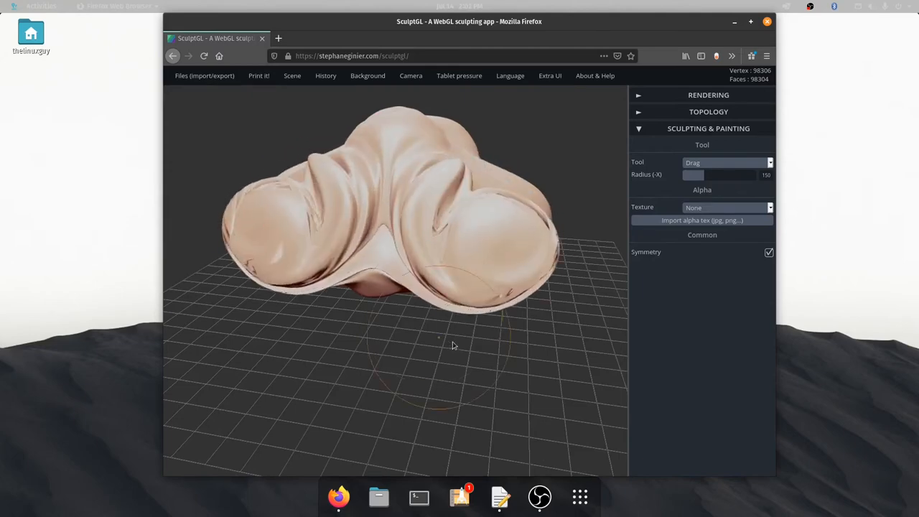
pyautogui.moveTo(453, 345); pyautogui.dragTo(435, 201)
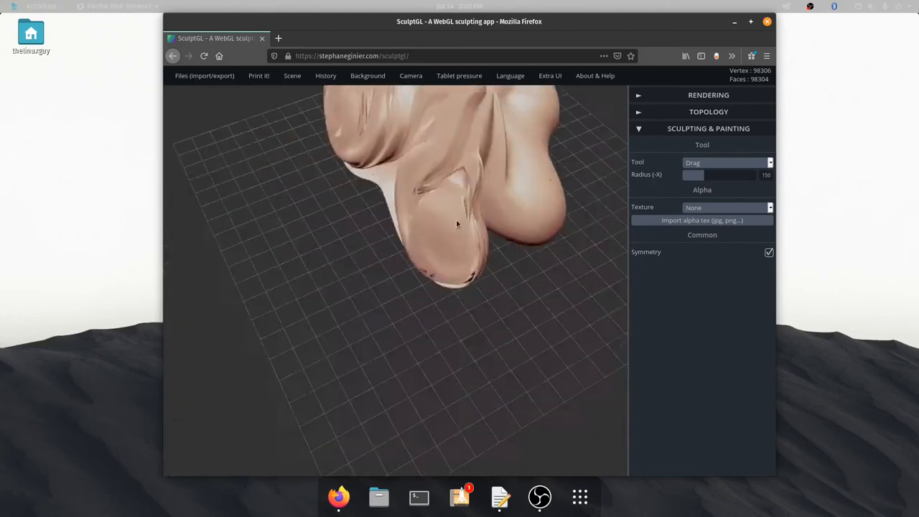
pyautogui.moveTo(456, 222); pyautogui.dragTo(361, 178)
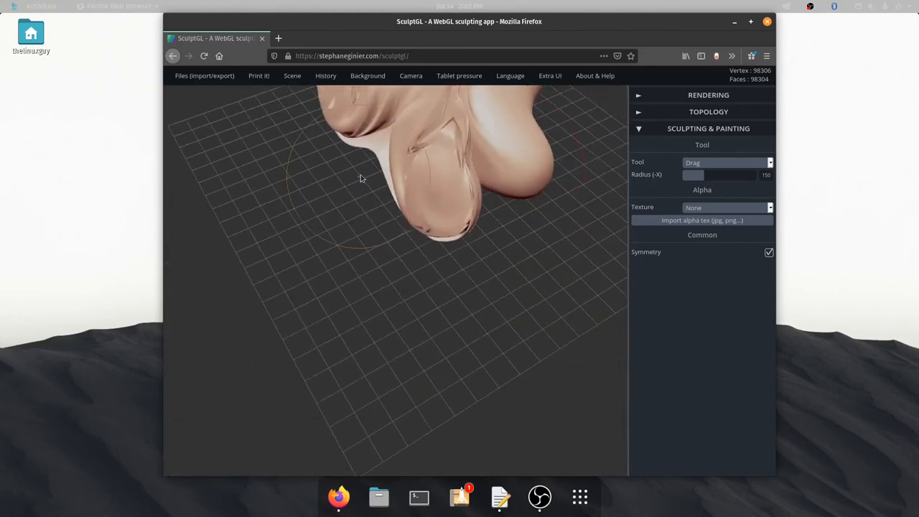